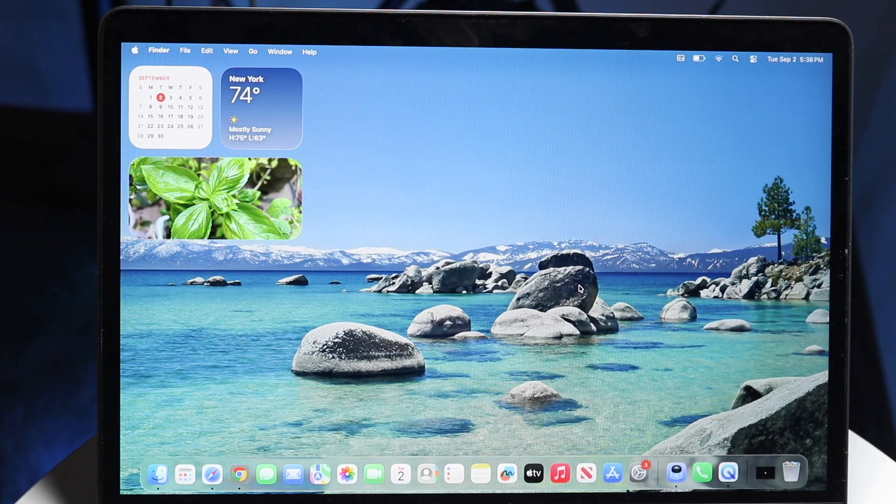
pyautogui.moveTo(784, 150)
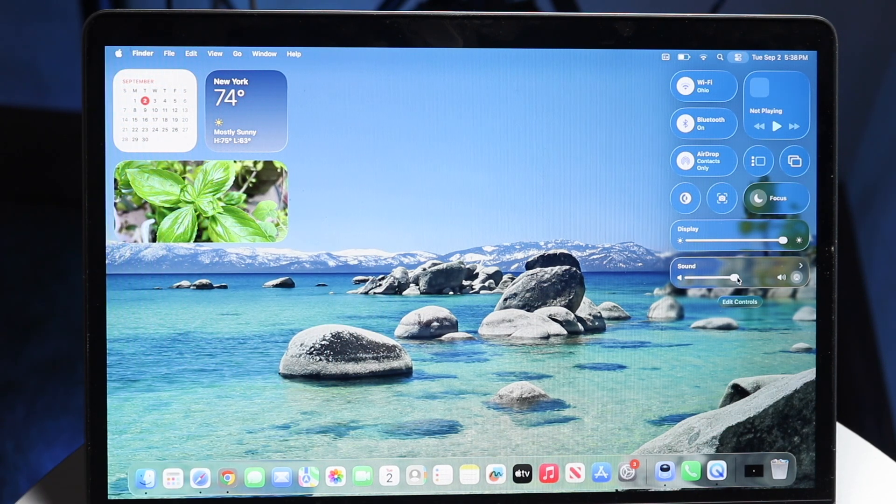
# Step: Turn the Sound volume slider all the way down to its minimum
pyautogui.moveTo(732, 278); pyautogui.dragTo(690, 279)
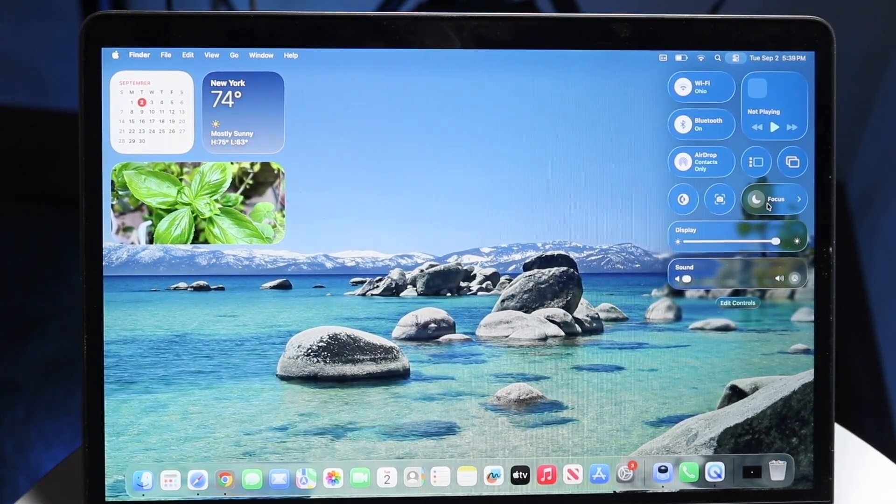
# Step: Expand the Focus tile to list the available Focus modes
pyautogui.click(775, 199)
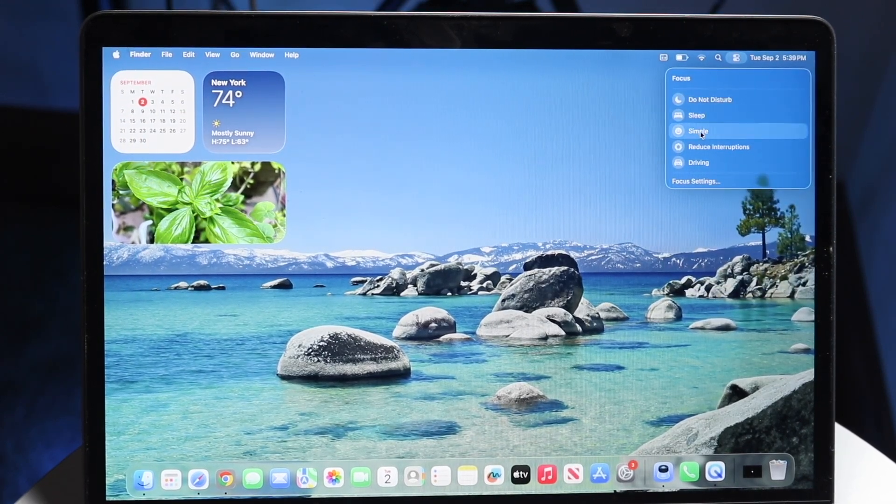
pyautogui.moveTo(718, 147)
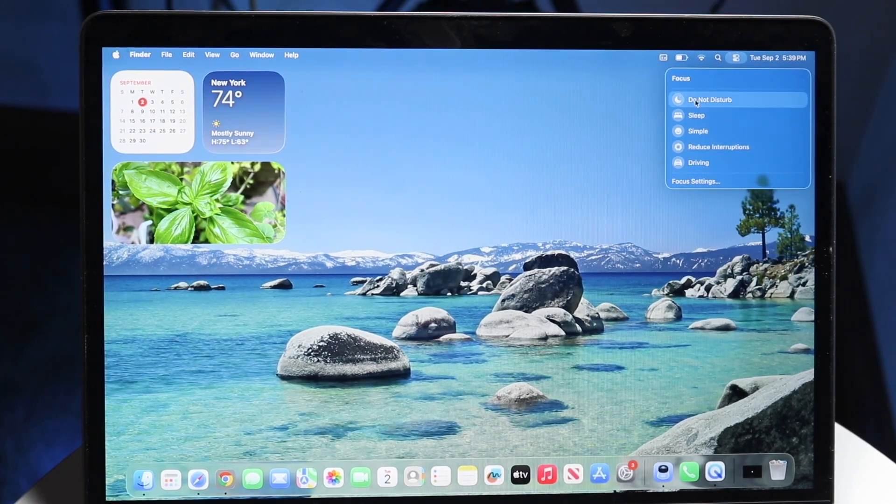
# Step: Enable Do Not Disturb focus and return to the main Control Center panel
pyautogui.click(709, 100)
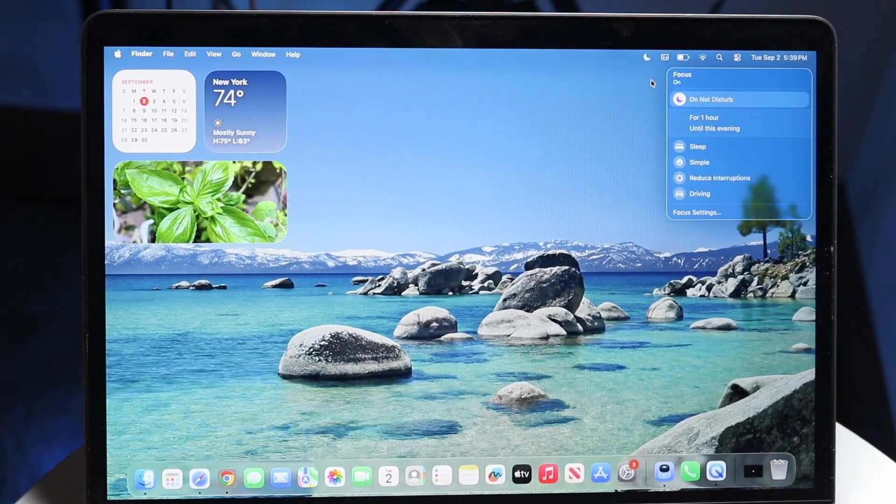
pyautogui.moveTo(703, 60)
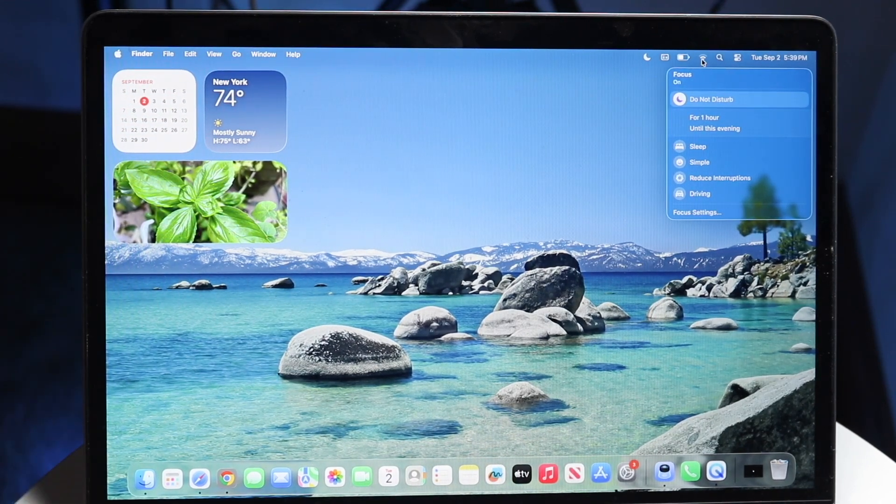
pyautogui.click(737, 57)
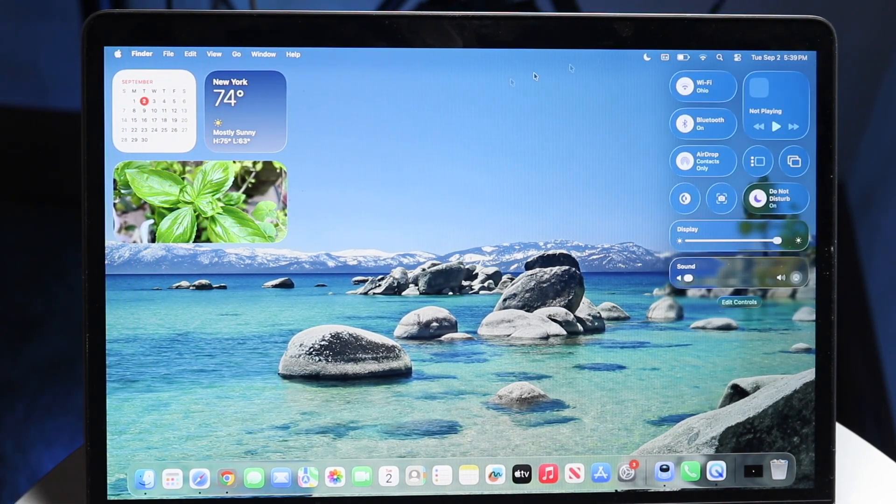